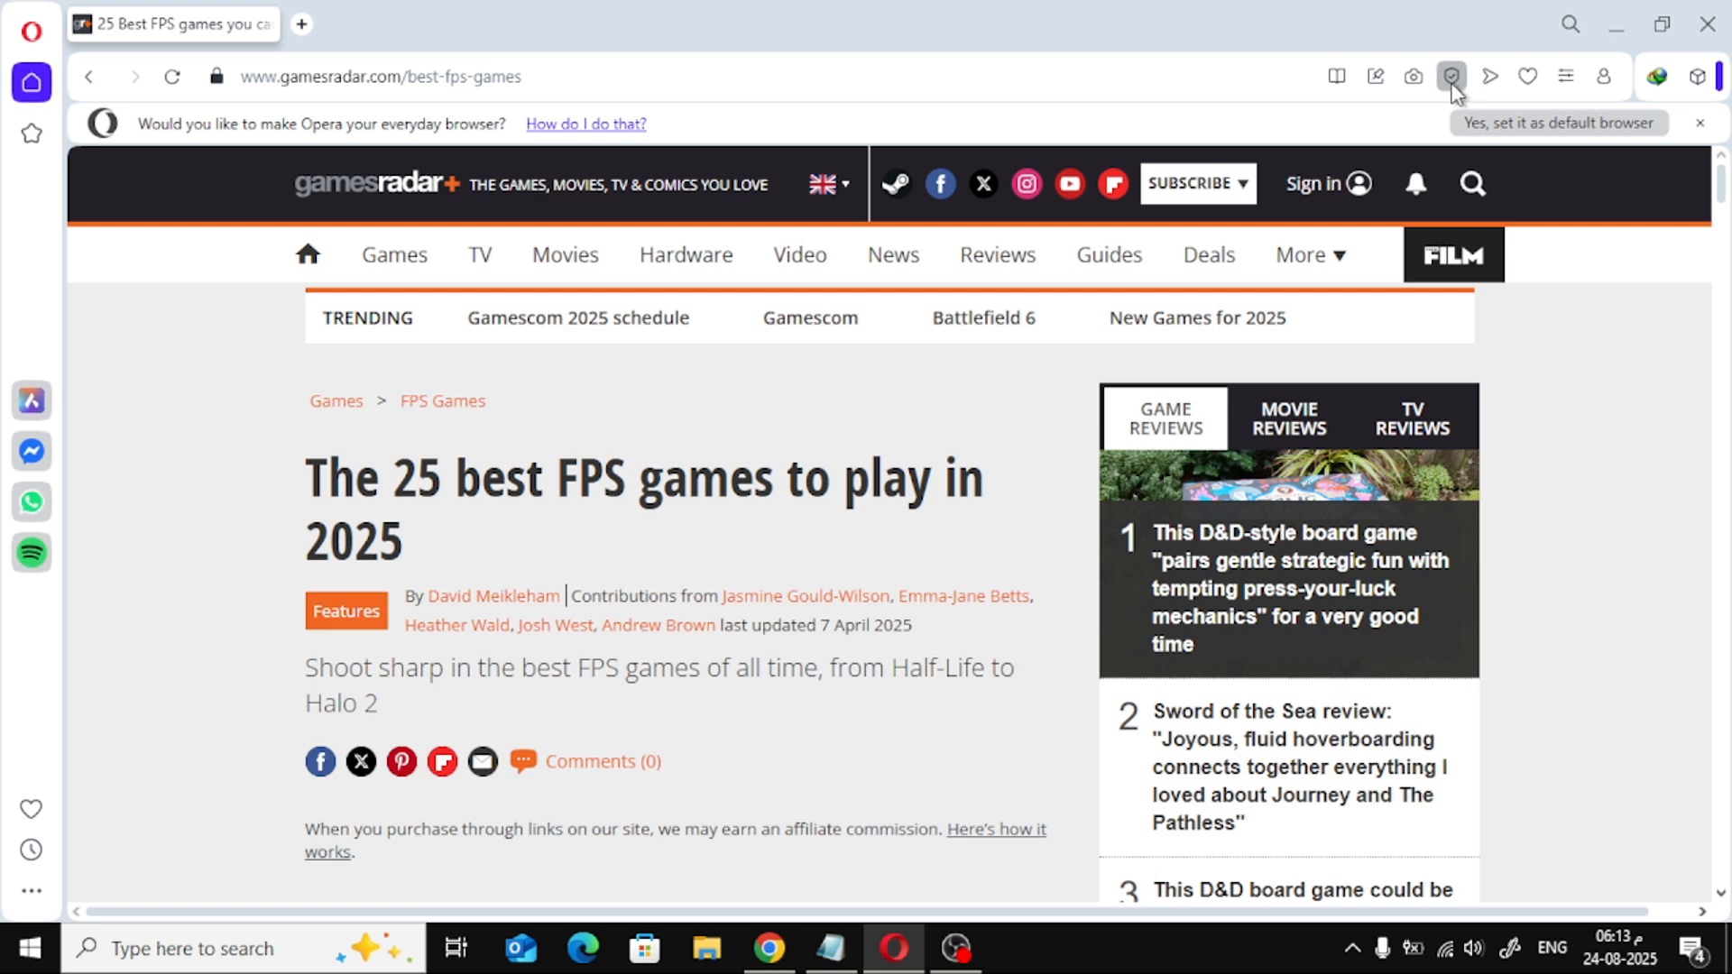
Step: Open the ad blocker popup for the GamesRadar article, showing 22 ads blocked
{"action": "left_click", "coordinate": [1452, 76]}
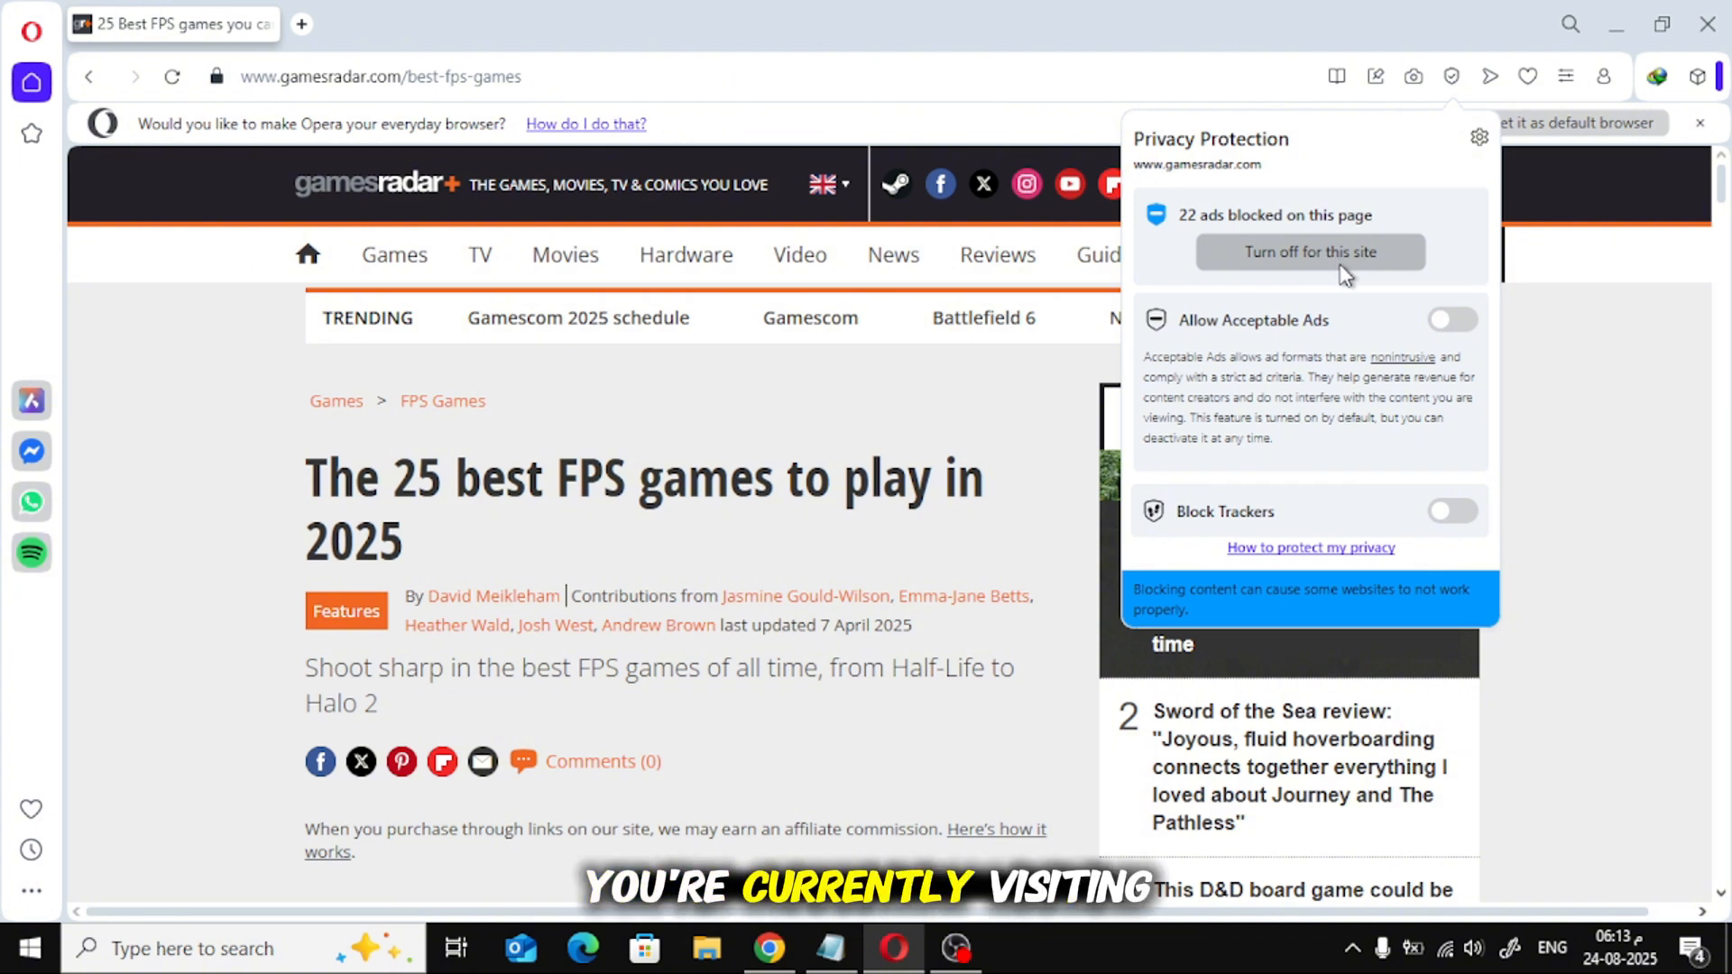
{"action": "mouse_move", "coordinate": [1409, 218]}
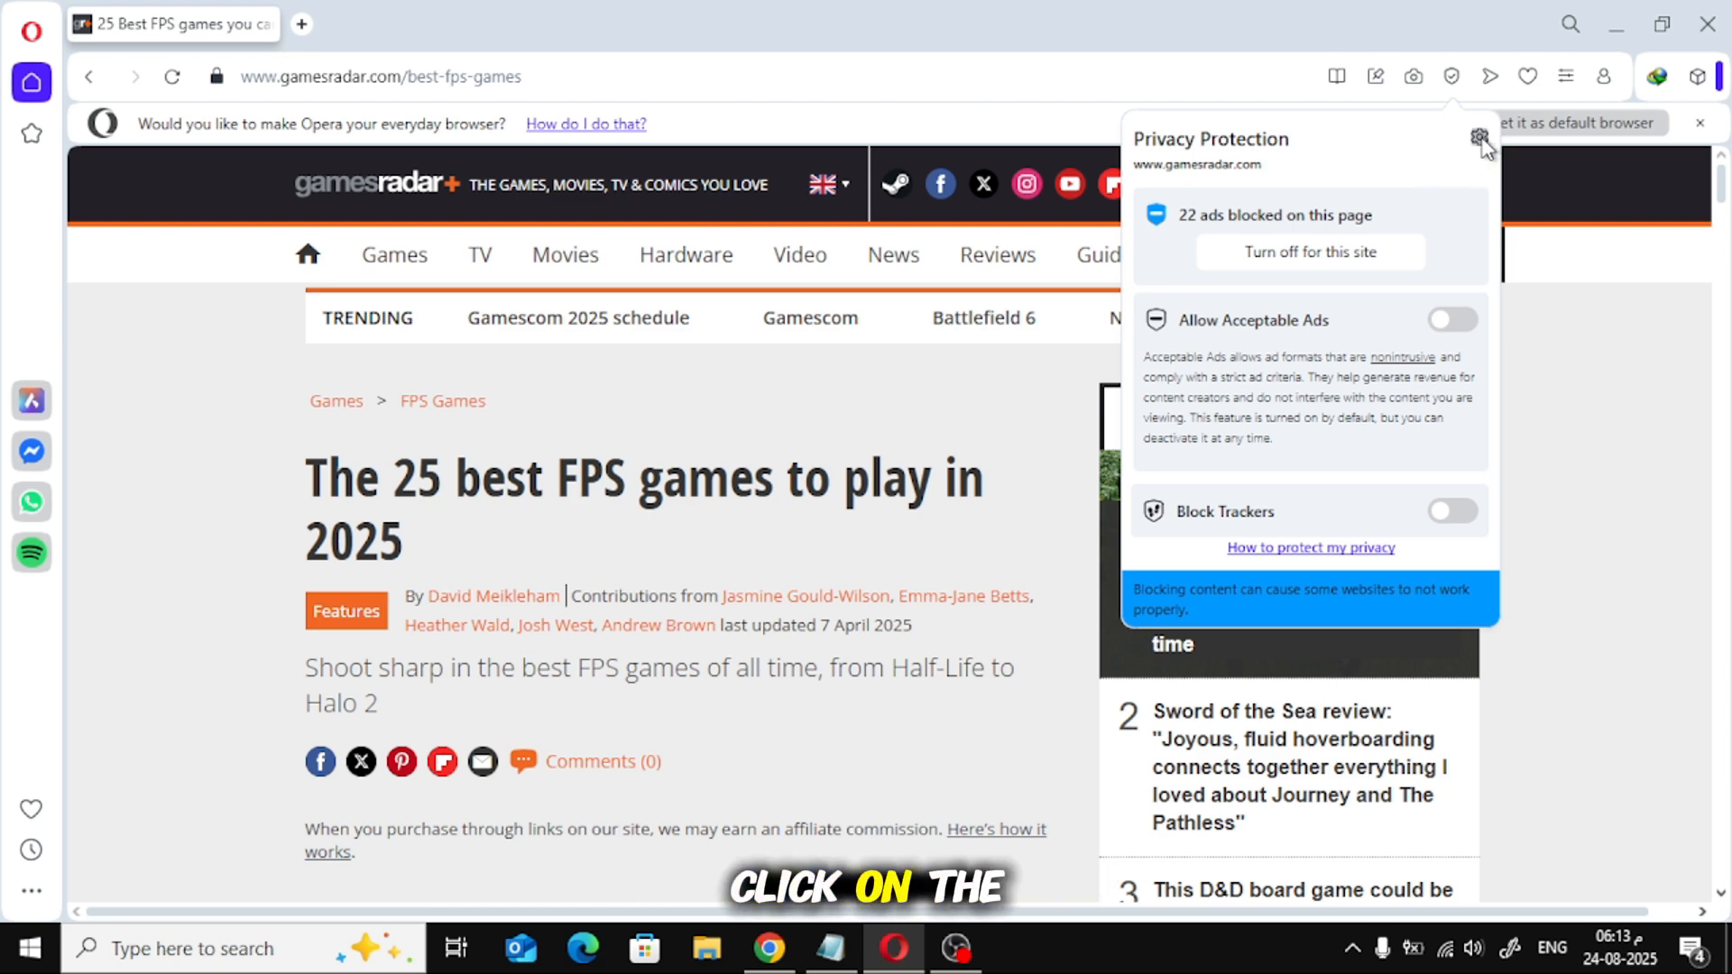
Step: Switch off 'Block ads and surf the web up to three times faster' in privacy settings
{"action": "left_click", "coordinate": [1481, 137]}
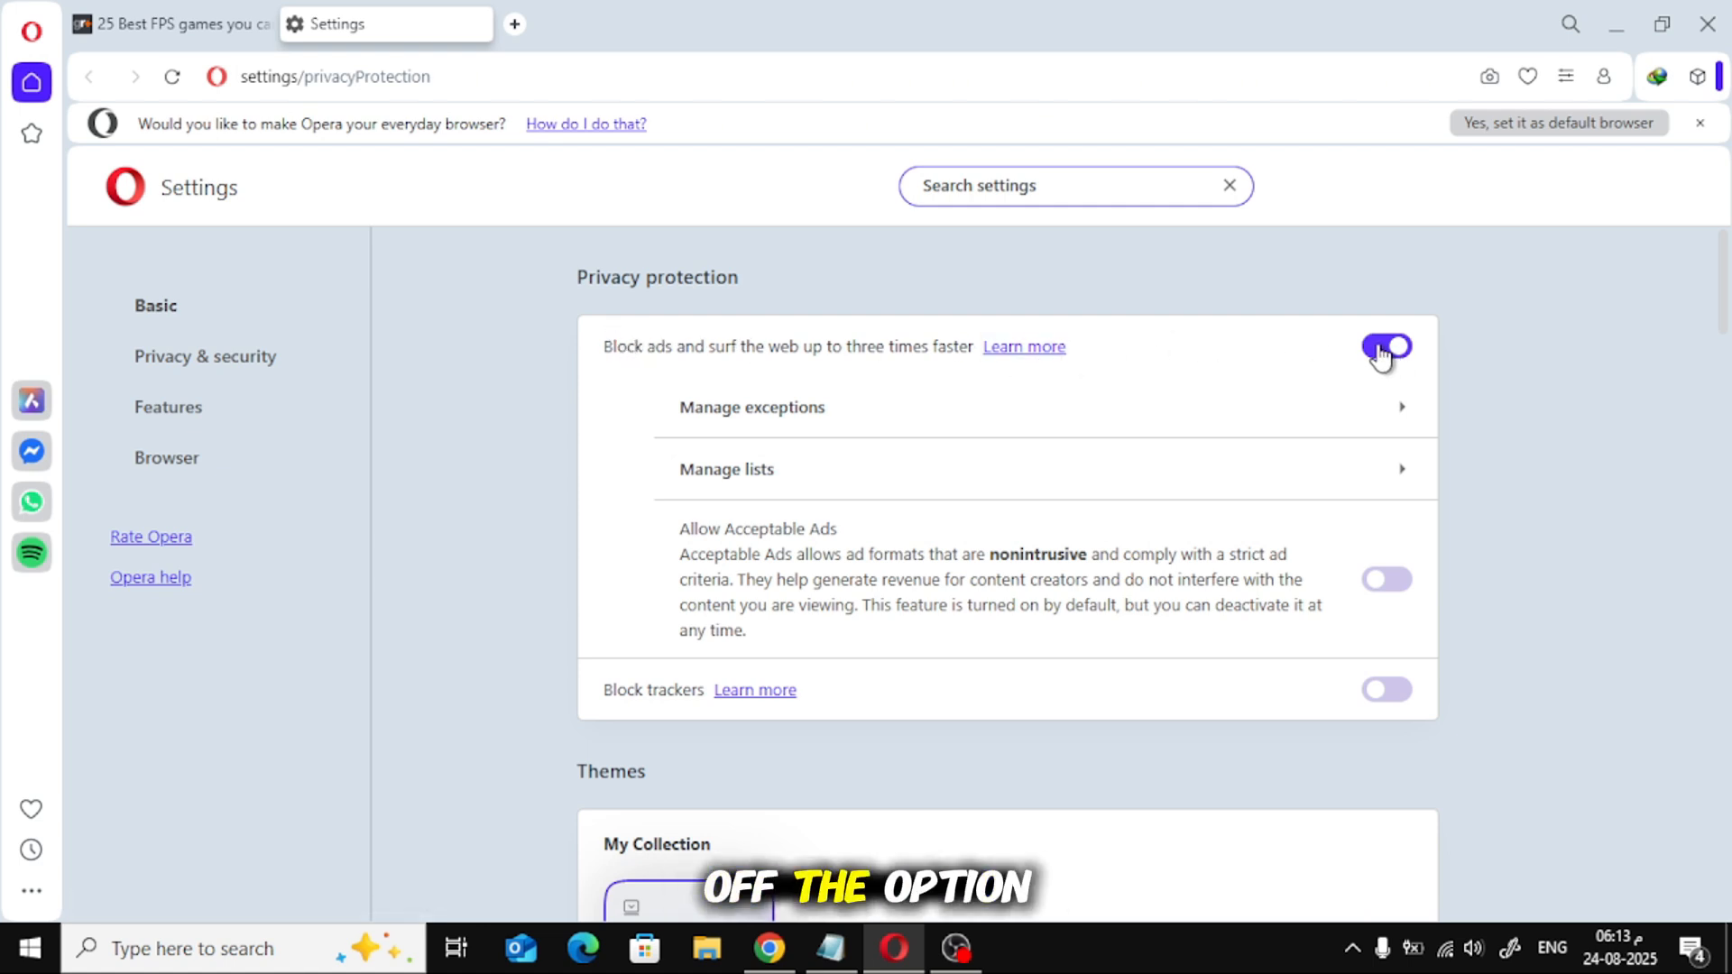
{"action": "left_click", "coordinate": [1384, 346]}
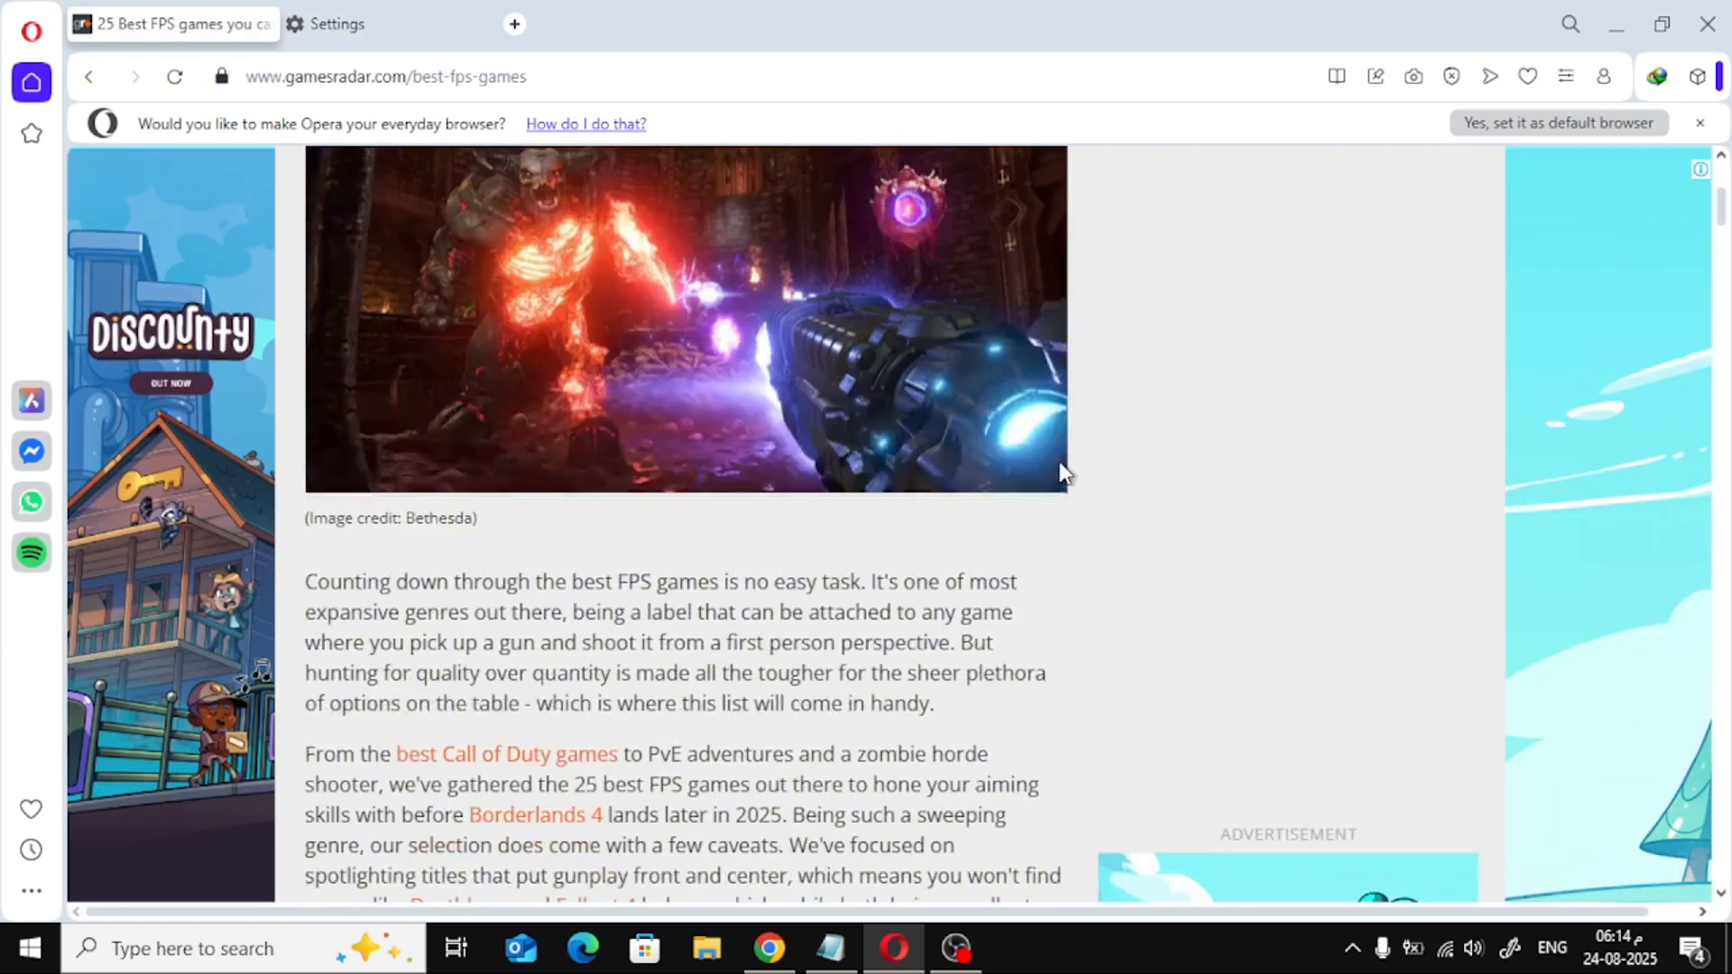
Step: Scroll the GamesRadar FPS article down to the Half-Life 2 entry, past the displayed ads
{"action": "scroll", "scroll_direction": "down", "scroll_amount": 3}
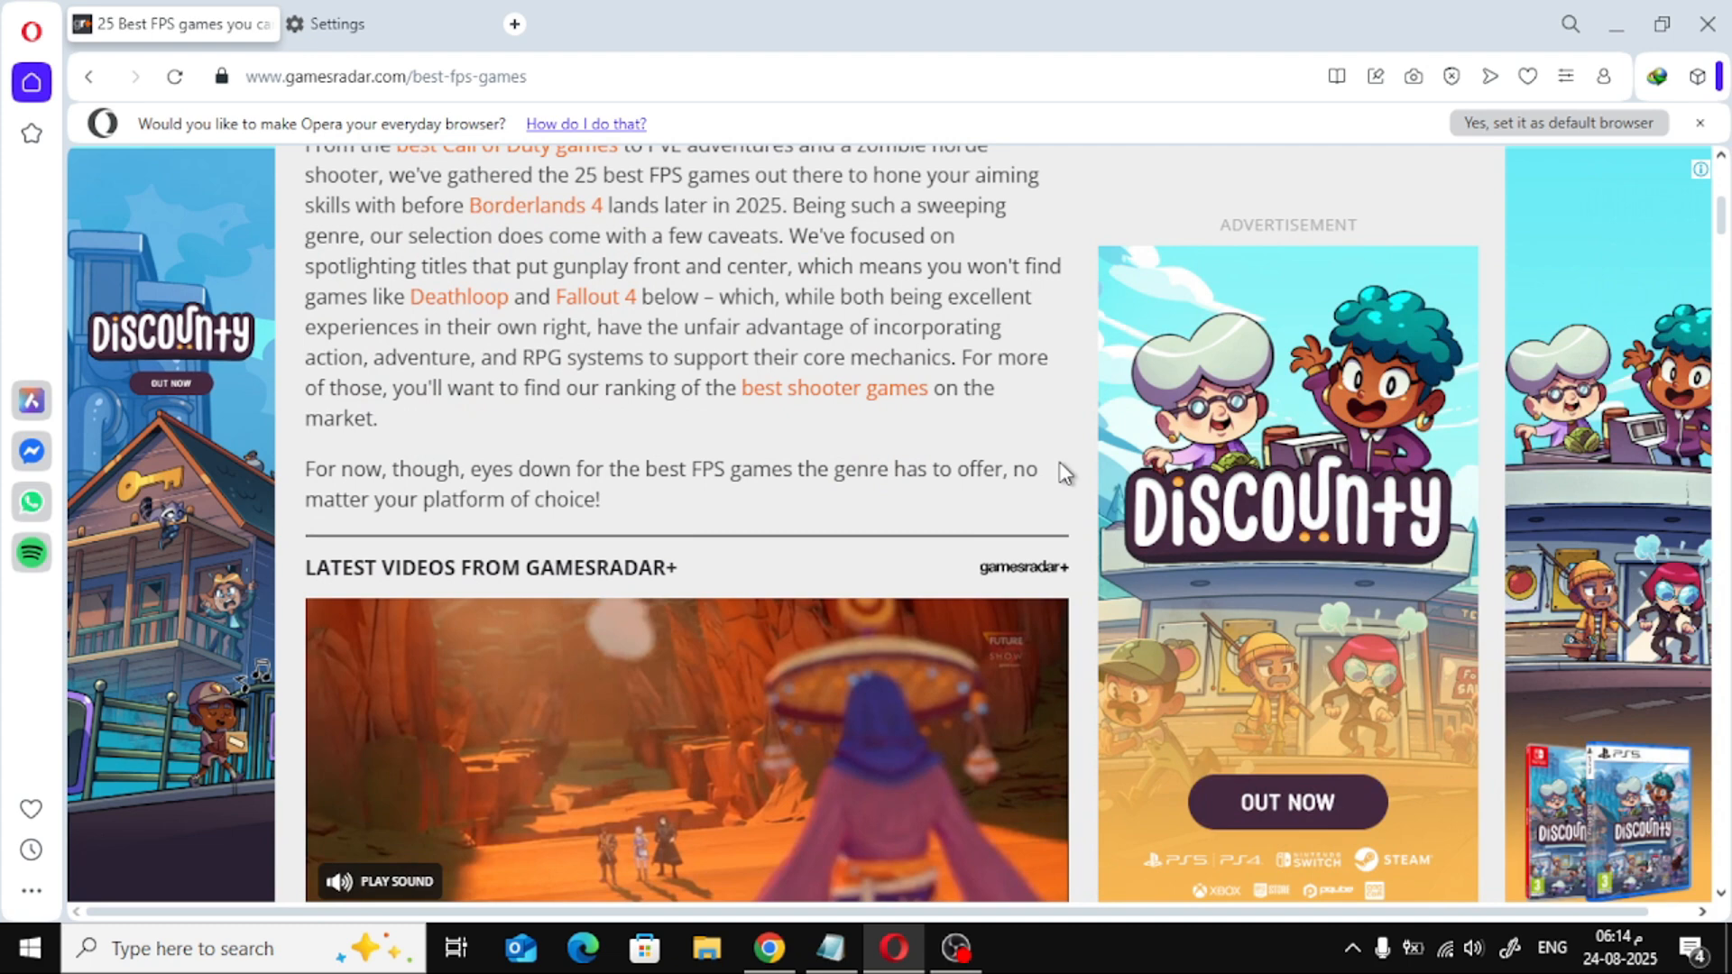
{"action": "scroll", "scroll_direction": "down", "scroll_amount": 3}
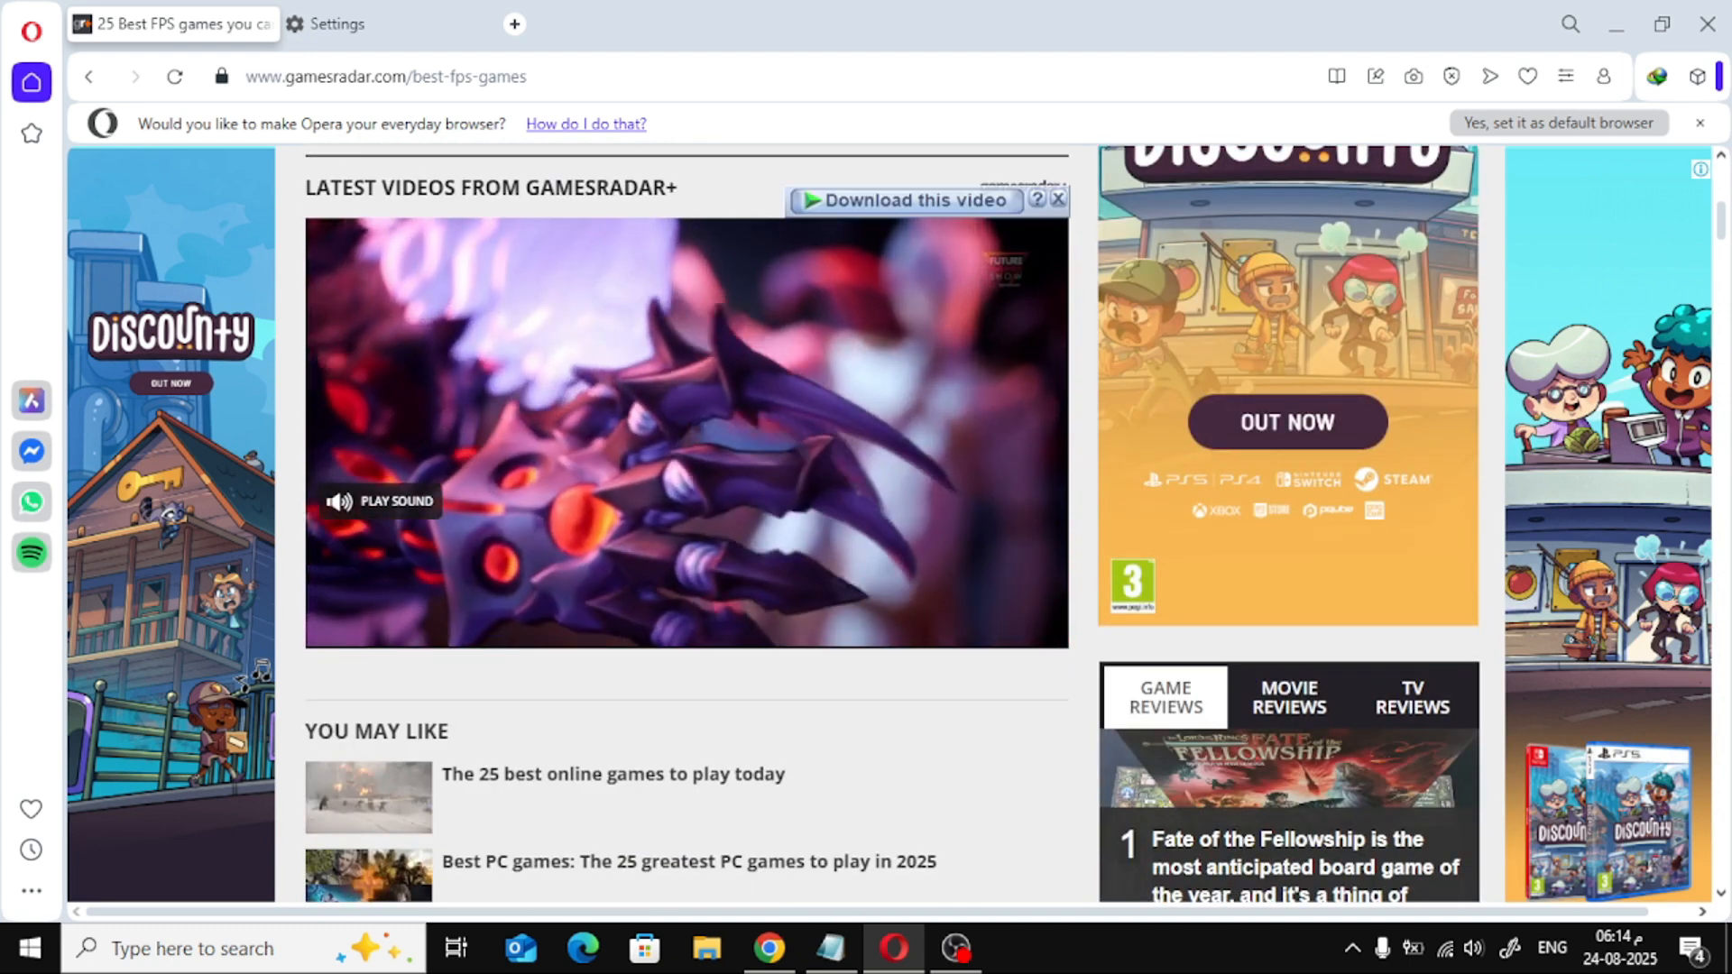
{"action": "scroll", "scroll_direction": "down", "scroll_amount": 3}
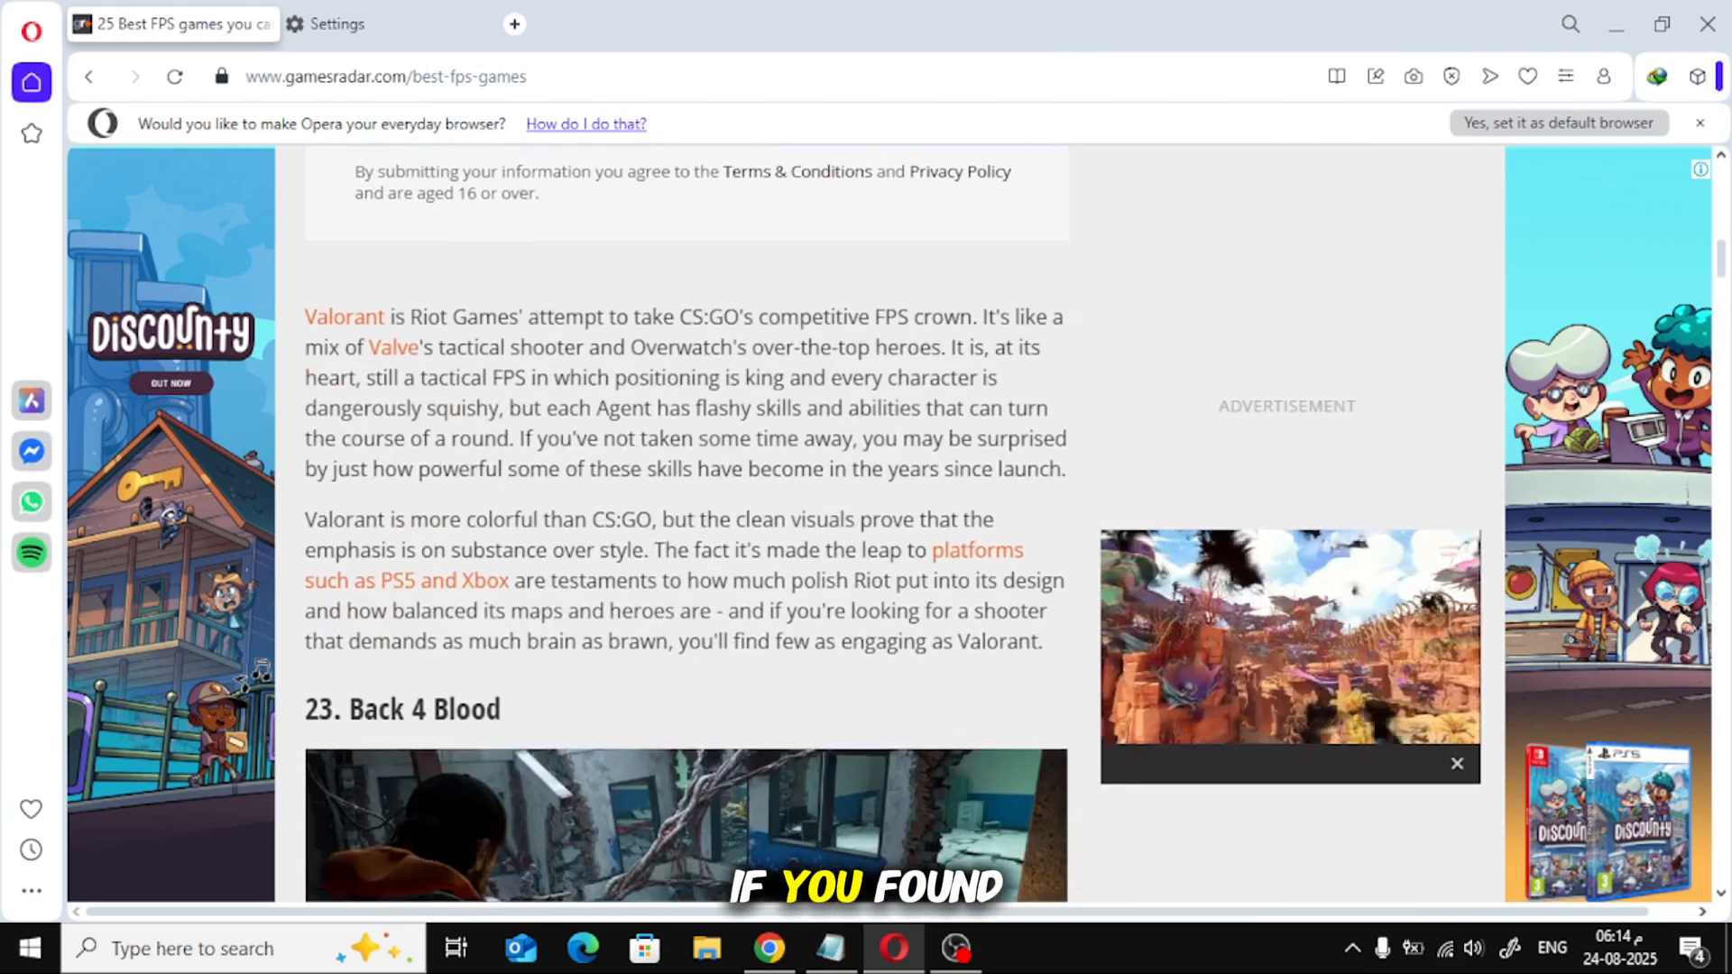
{"action": "scroll", "scroll_direction": "down", "scroll_amount": 3}
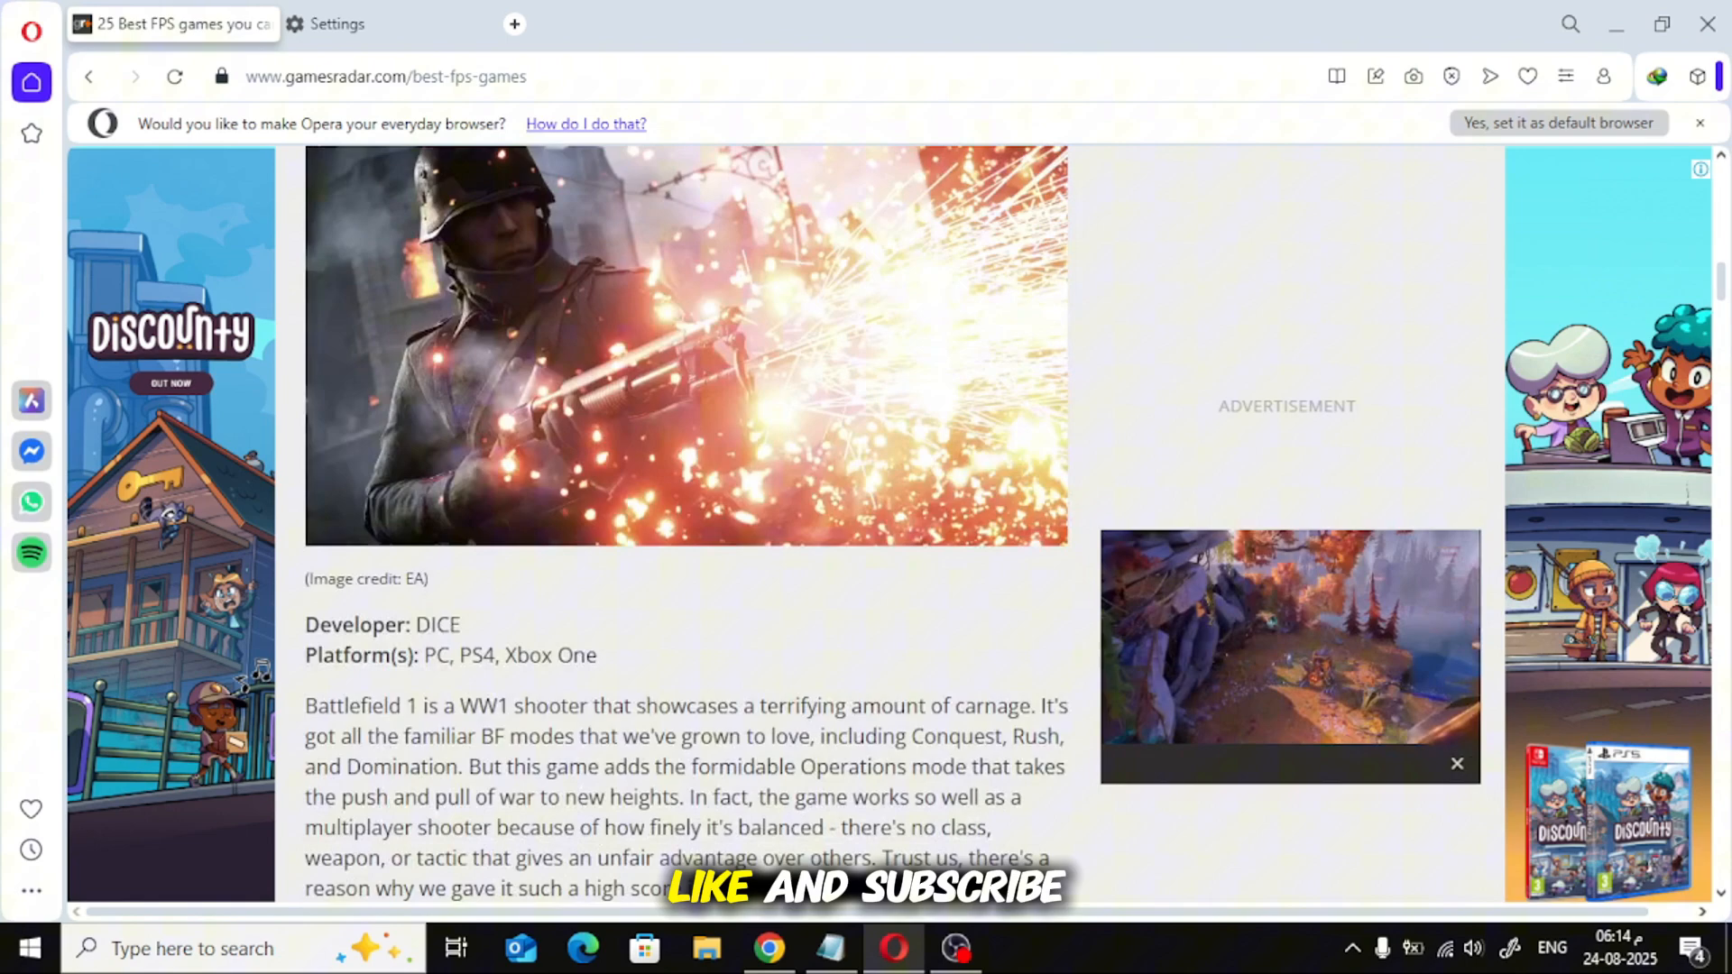
{"action": "scroll", "scroll_direction": "down", "scroll_amount": 3}
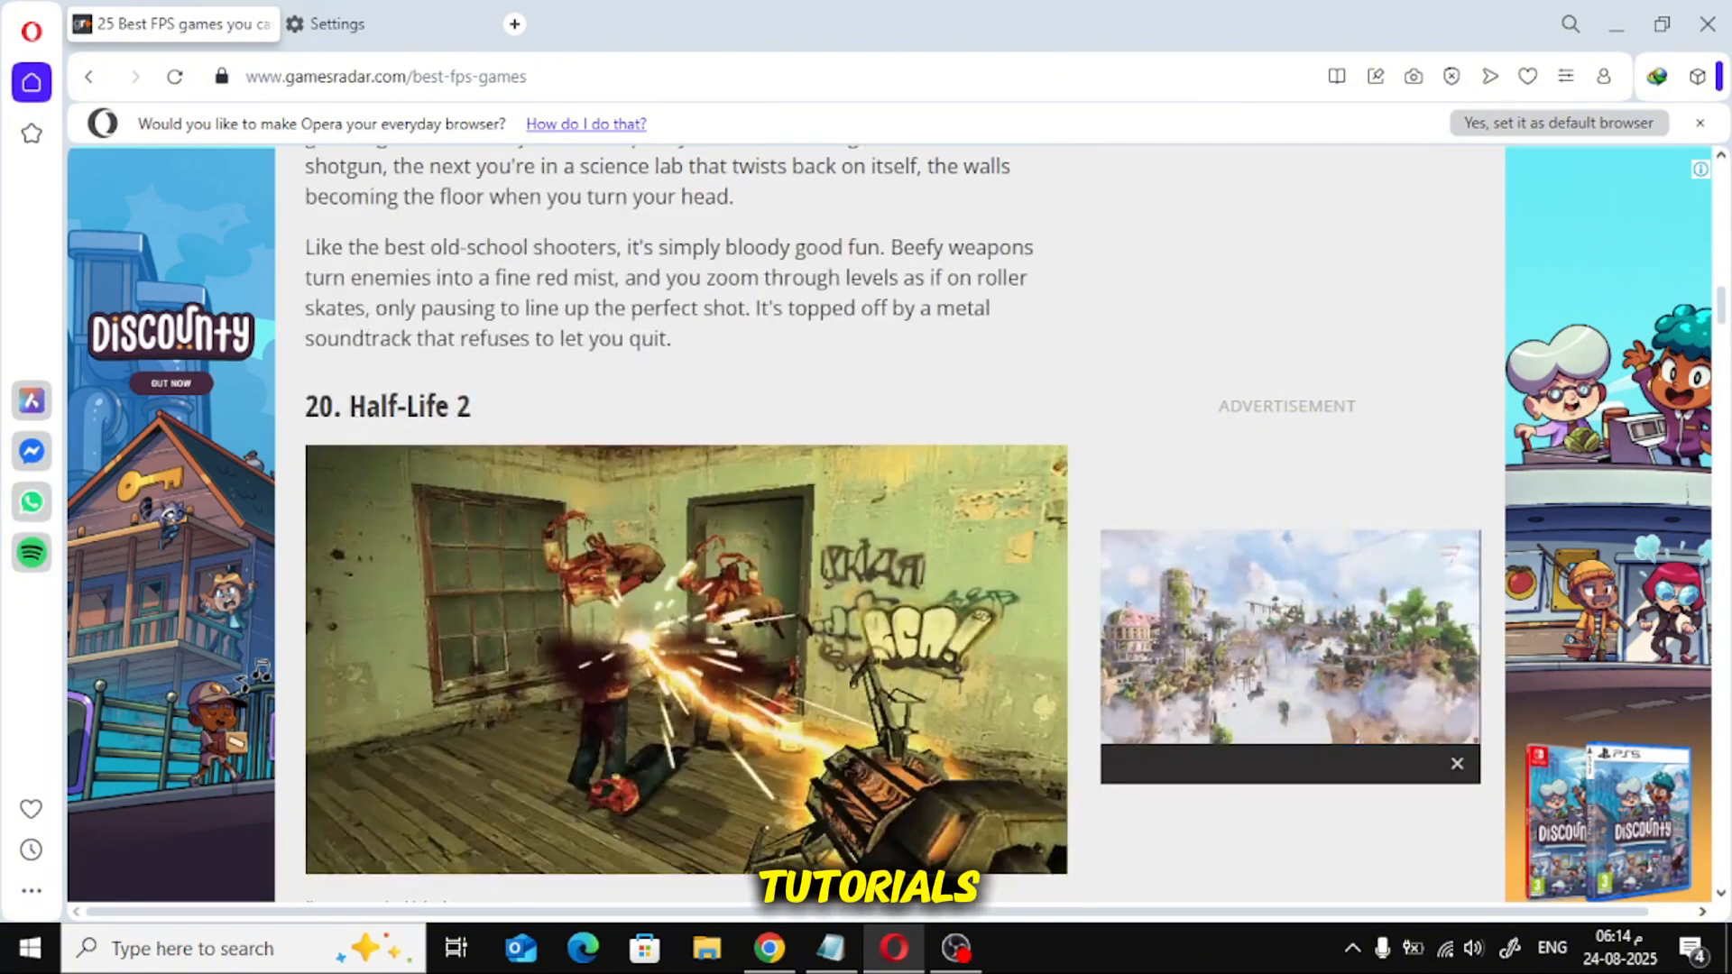